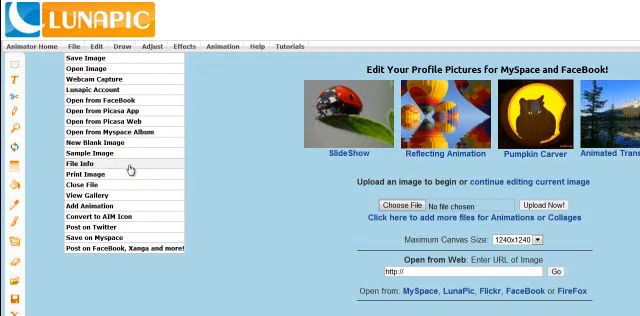
{"action": "mouse_move", "coordinate": [118, 128]}
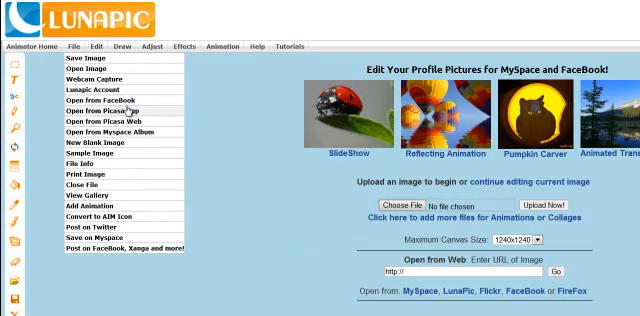
{"action": "mouse_move", "coordinate": [116, 148]}
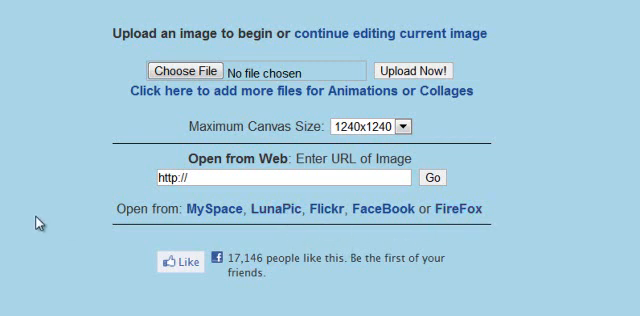
{"action": "mouse_move", "coordinate": [176, 92]}
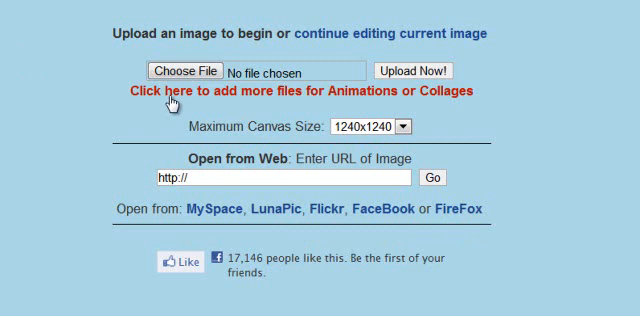
Step: Reveal the extra Choose File slots for multi-image animations or collages
{"action": "left_click", "coordinate": [300, 92]}
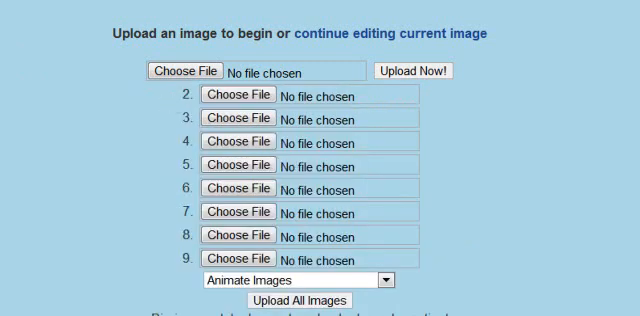
{"action": "scroll", "scroll_direction": "down", "scroll_amount": 3}
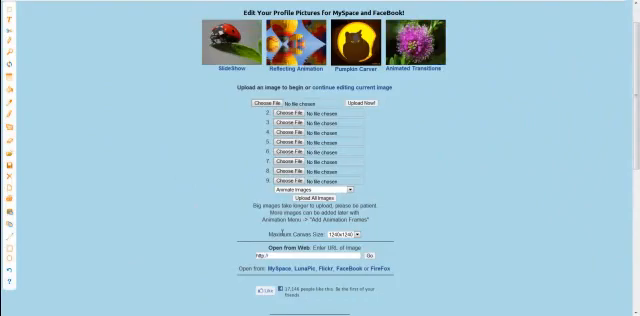
{"action": "scroll", "scroll_direction": "down", "scroll_amount": 3}
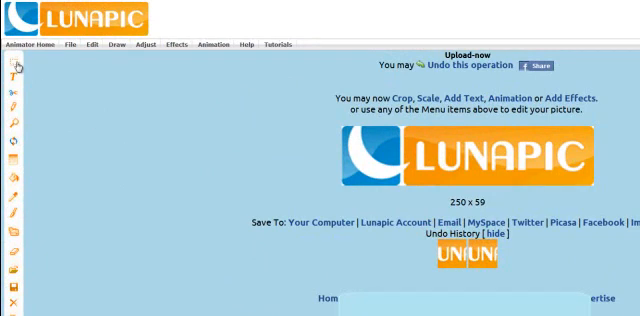
{"action": "mouse_move", "coordinate": [12, 66]}
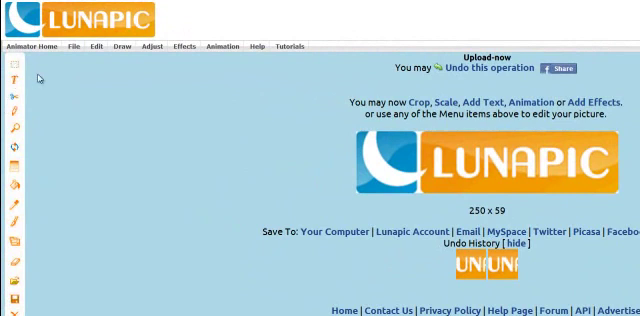
{"action": "mouse_move", "coordinate": [12, 84]}
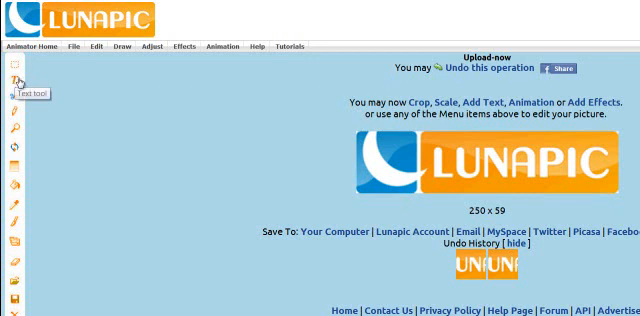
{"action": "mouse_move", "coordinate": [12, 96]}
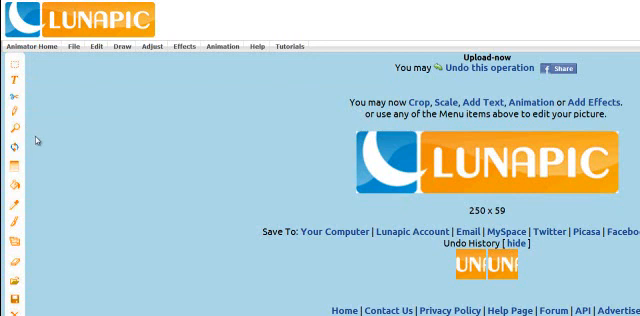
{"action": "mouse_move", "coordinate": [12, 152]}
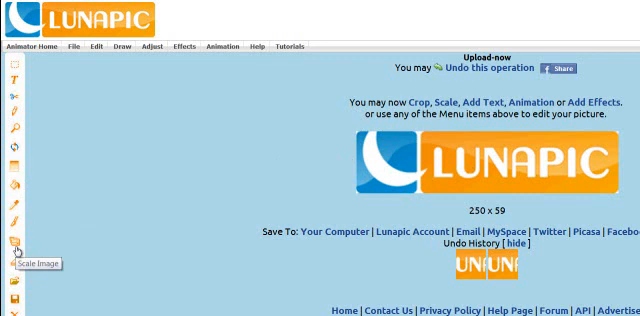
{"action": "scroll", "scroll_direction": "down", "scroll_amount": 3}
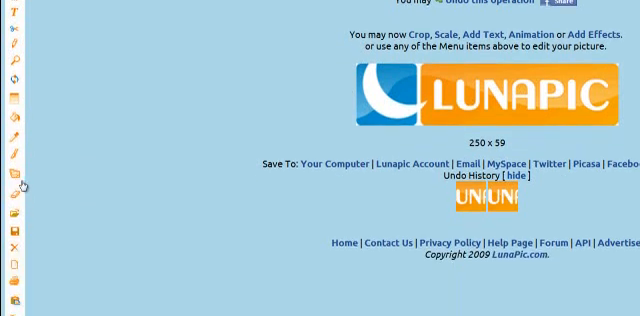
{"action": "scroll", "scroll_direction": "down", "scroll_amount": 3}
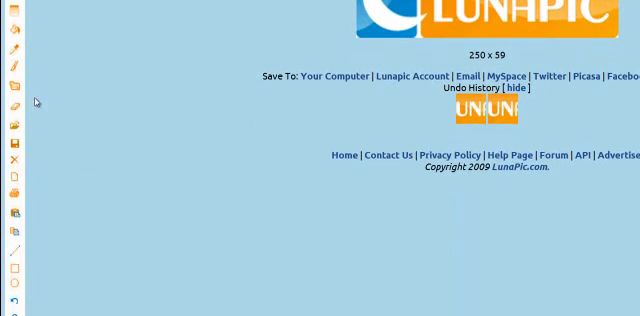
{"action": "mouse_move", "coordinate": [12, 108]}
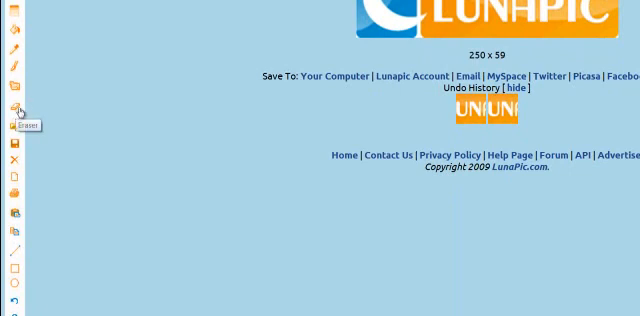
{"action": "mouse_move", "coordinate": [16, 140]}
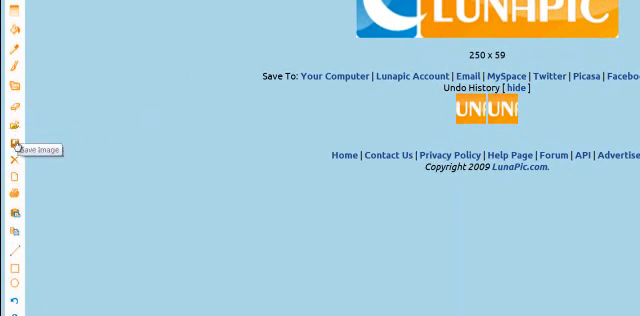
{"action": "mouse_move", "coordinate": [12, 180]}
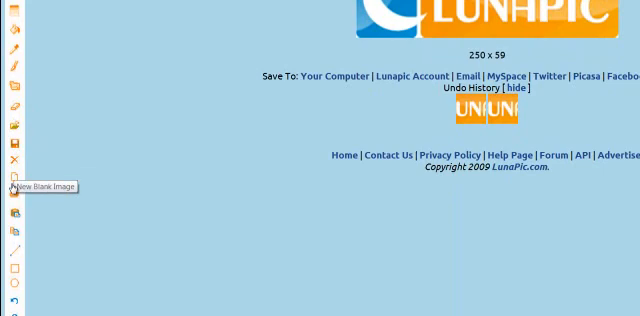
{"action": "mouse_move", "coordinate": [14, 216]}
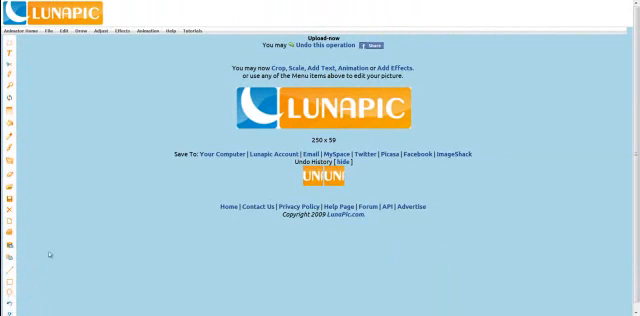
{"action": "mouse_move", "coordinate": [58, 248]}
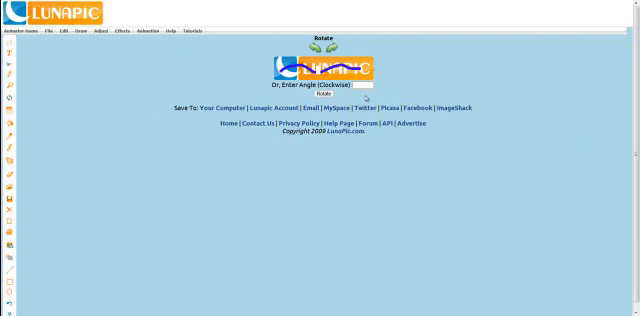
Step: Apply a 45-degree clockwise rotation to the painted logo
{"action": "left_click", "coordinate": [324, 98]}
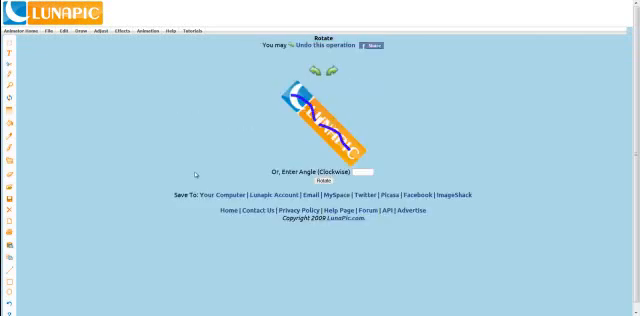
{"action": "mouse_move", "coordinate": [196, 164]}
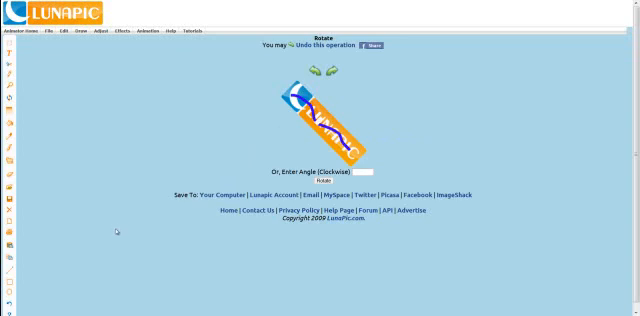
{"action": "mouse_move", "coordinate": [112, 236]}
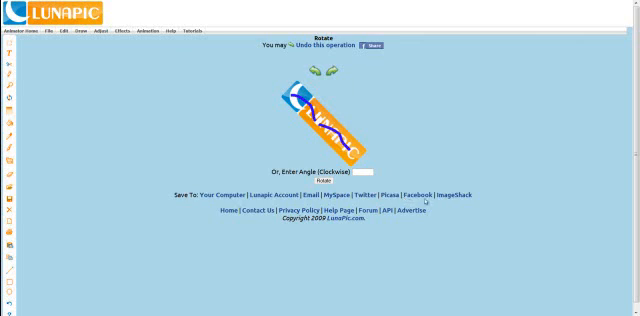
{"action": "mouse_move", "coordinate": [288, 298]}
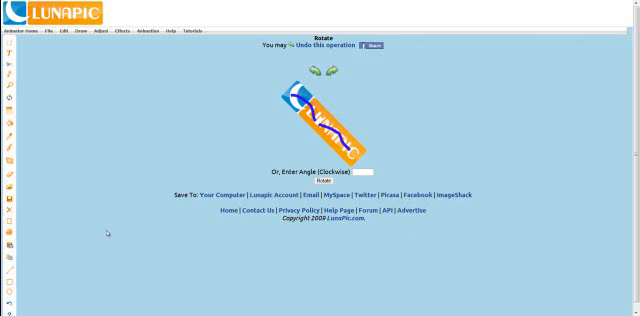
{"action": "mouse_move", "coordinate": [88, 104]}
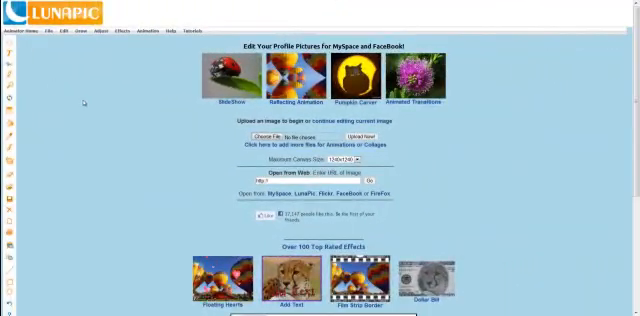
Step: Scroll down the home page through the Top Rated Effects and app promotions
{"action": "scroll", "scroll_direction": "down", "scroll_amount": 3}
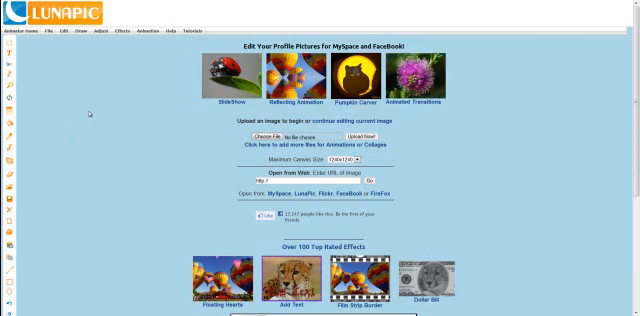
{"action": "scroll", "scroll_direction": "down", "scroll_amount": 3}
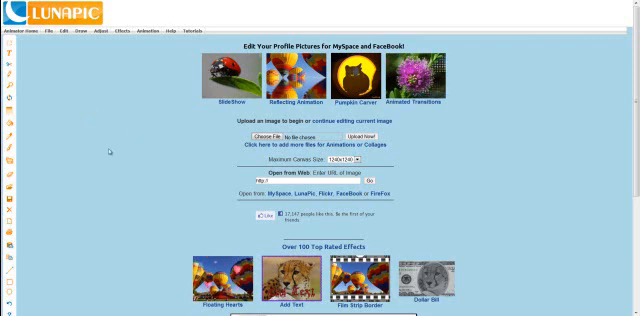
{"action": "scroll", "scroll_direction": "down", "scroll_amount": 3}
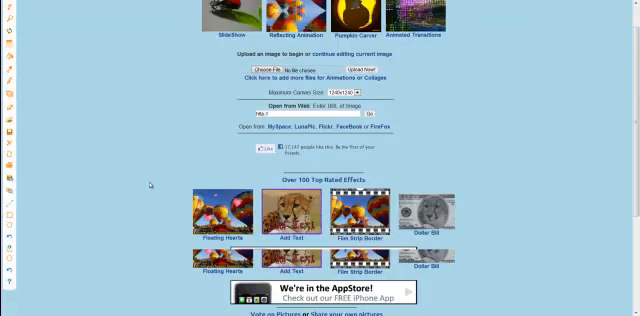
{"action": "scroll", "scroll_direction": "down", "scroll_amount": 3}
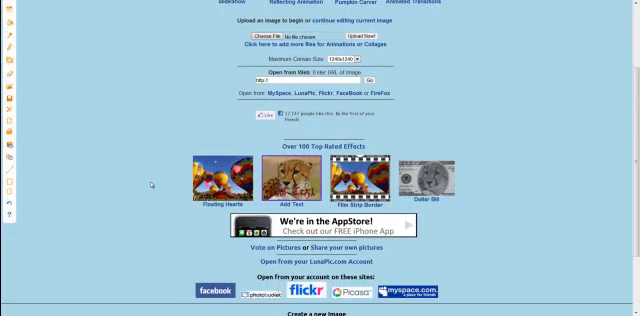